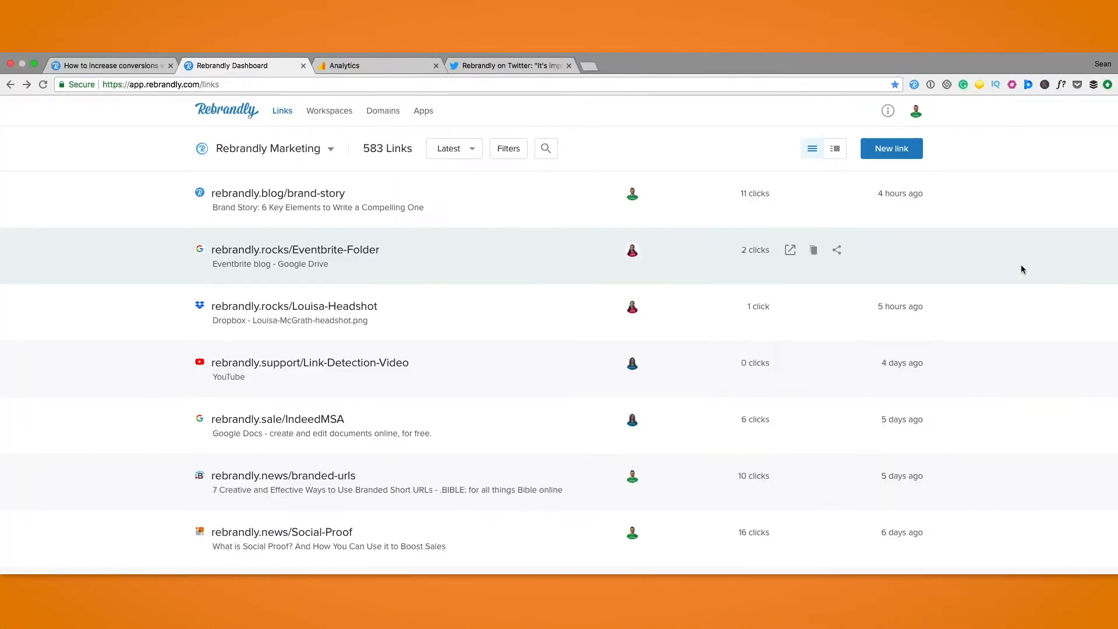
{"action": "mouse_move", "coordinate": [1042, 289]}
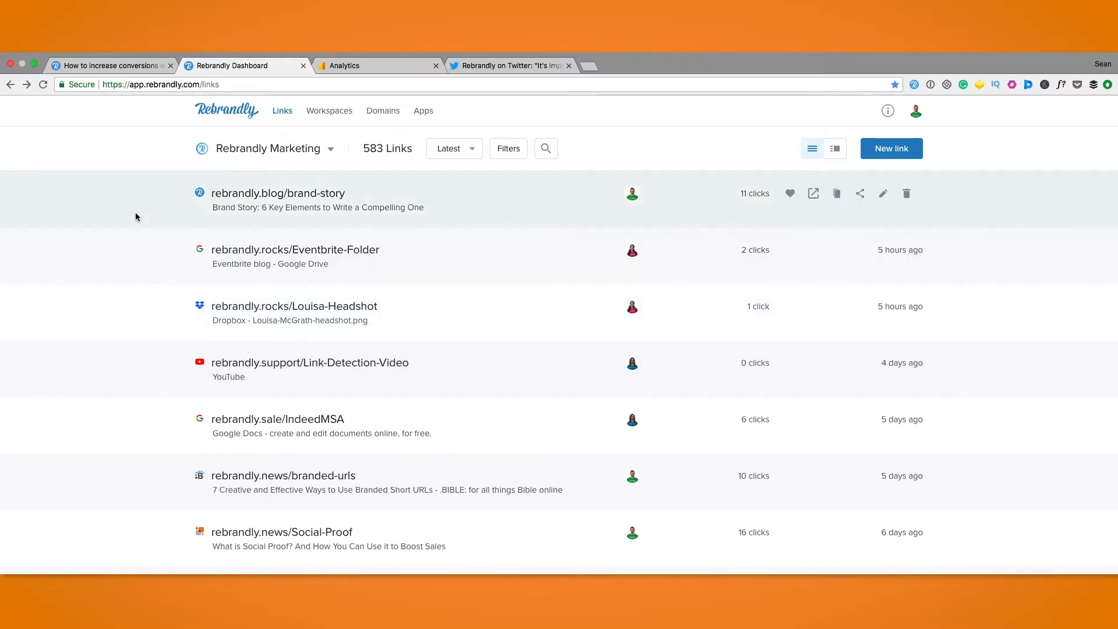
- Look over the video marketing blog post before returning to Rebrandly for a new link
{"action": "left_click", "coordinate": [111, 65]}
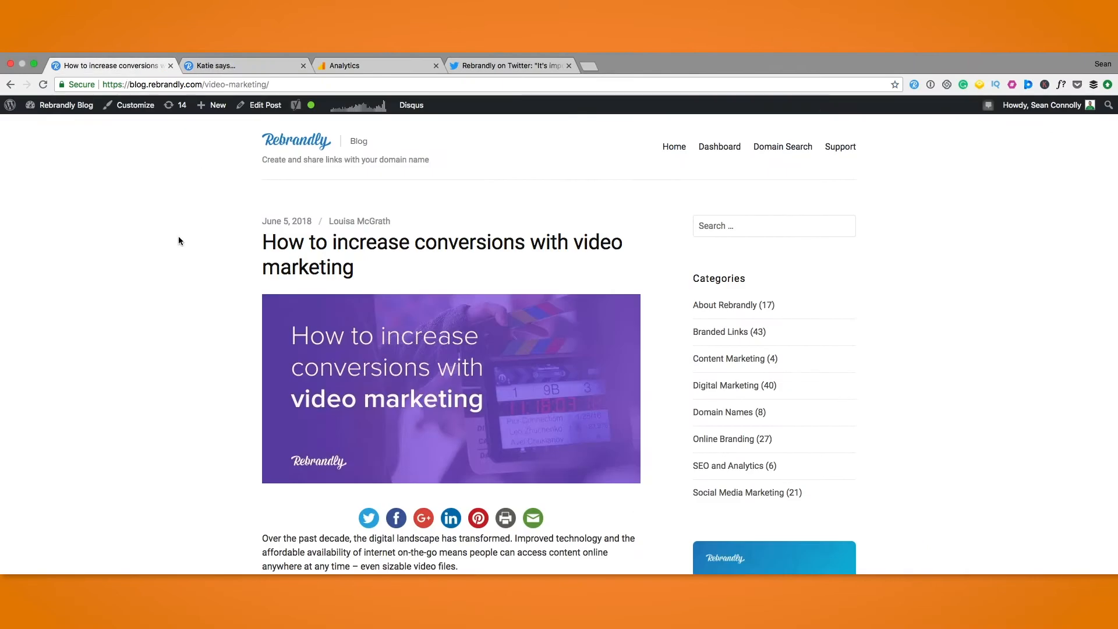
{"action": "scroll", "scroll_direction": "down", "scroll_amount": 3}
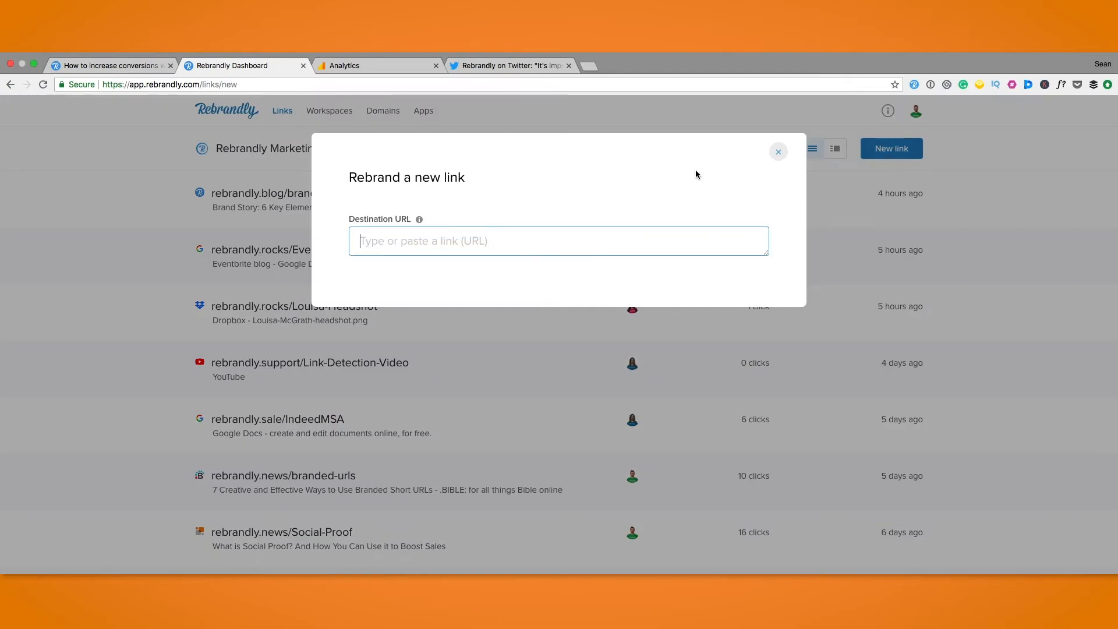
{"action": "type", "text": "https://blog.rebrandly.com/video-marketing/"}
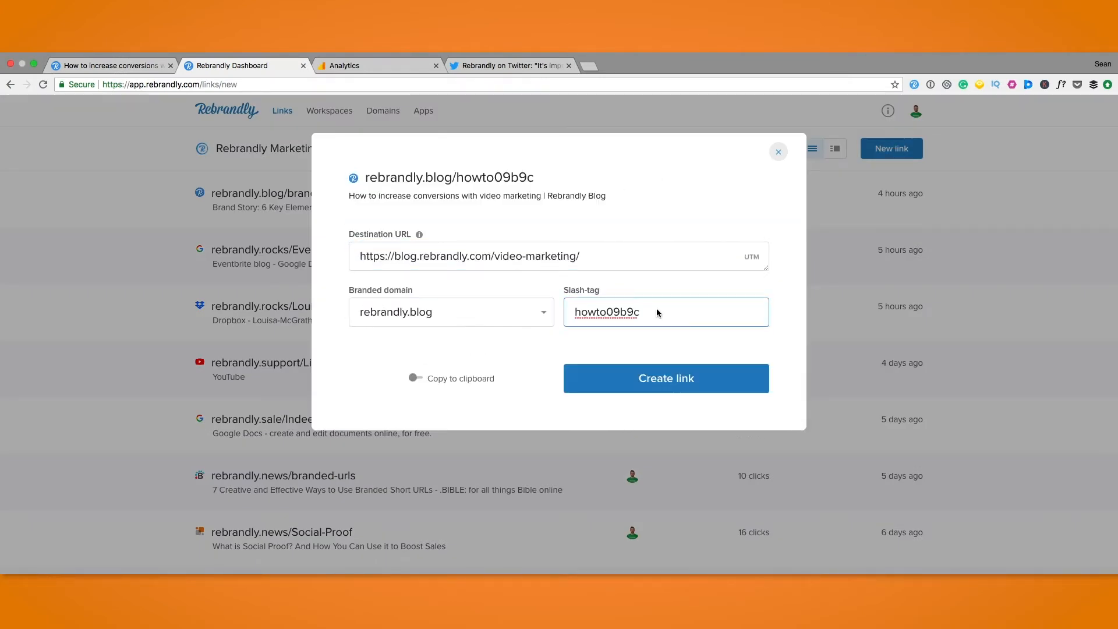
{"action": "double_click", "coordinate": [607, 312]}
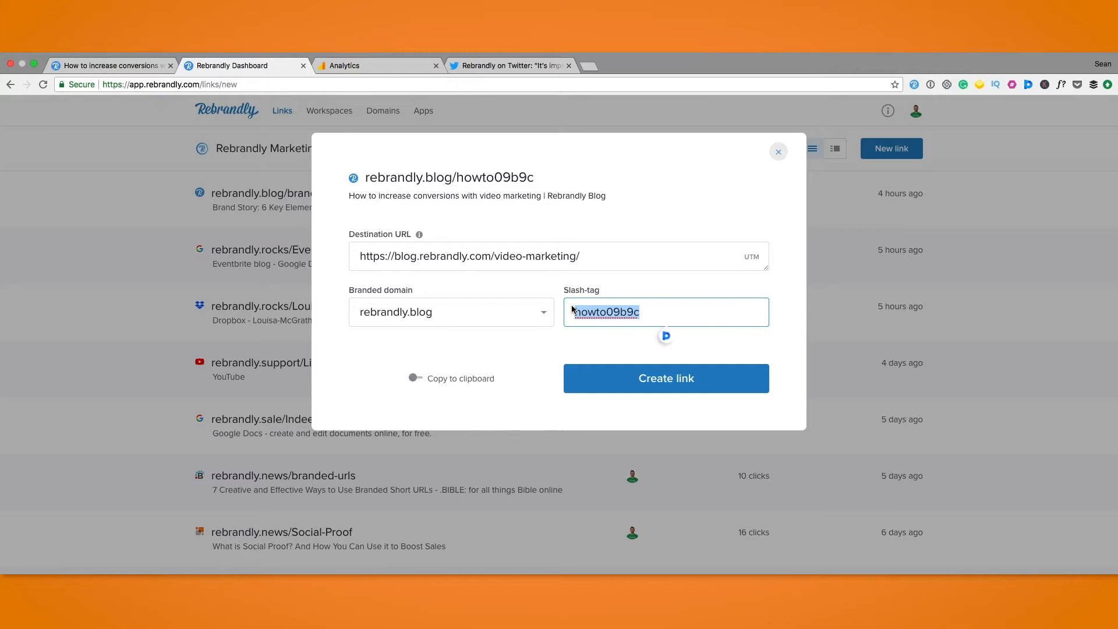
{"action": "type", "text": "VideoMar"}
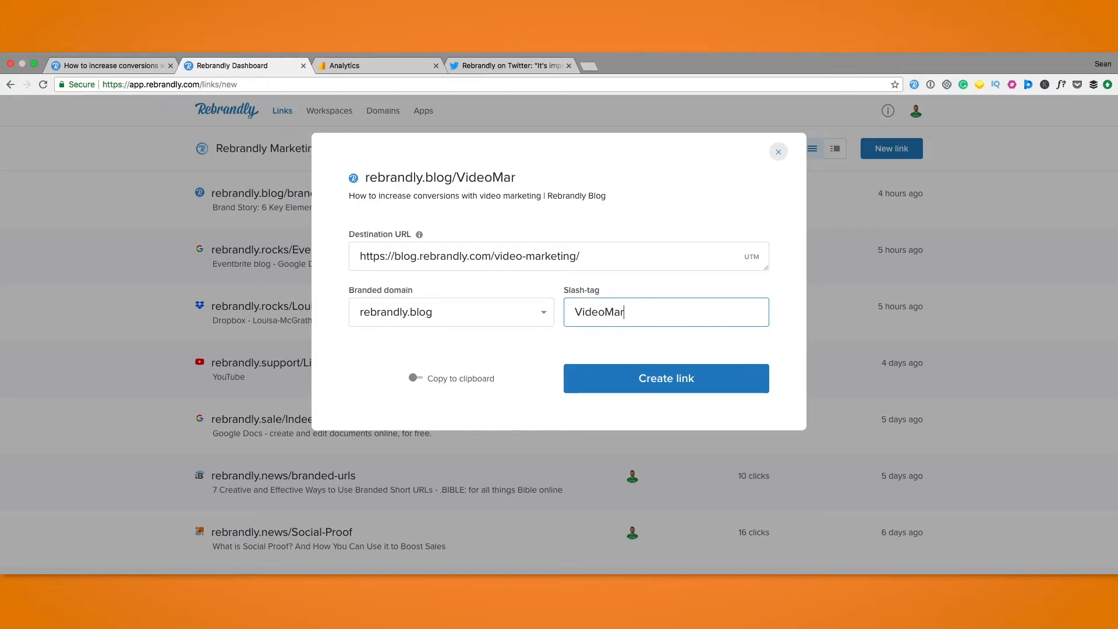
{"action": "type", "text": "keting"}
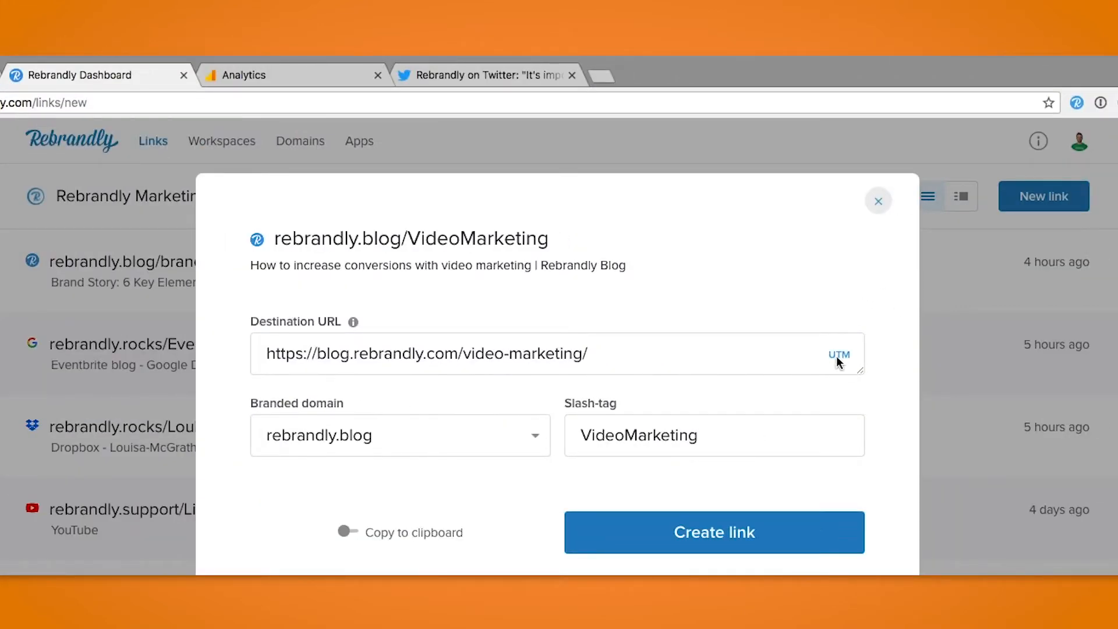
- Fill UTM source twitter, medium rebrandly-post and campaign video-marketing-blog-post in the builder
{"action": "left_click", "coordinate": [839, 354]}
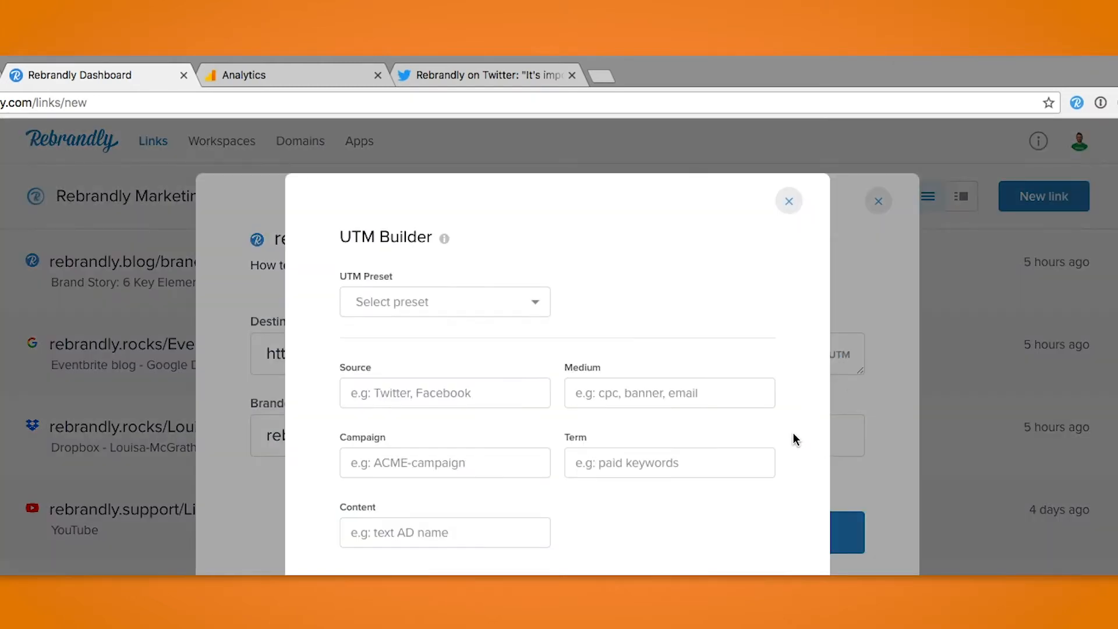
{"action": "mouse_move", "coordinate": [638, 321]}
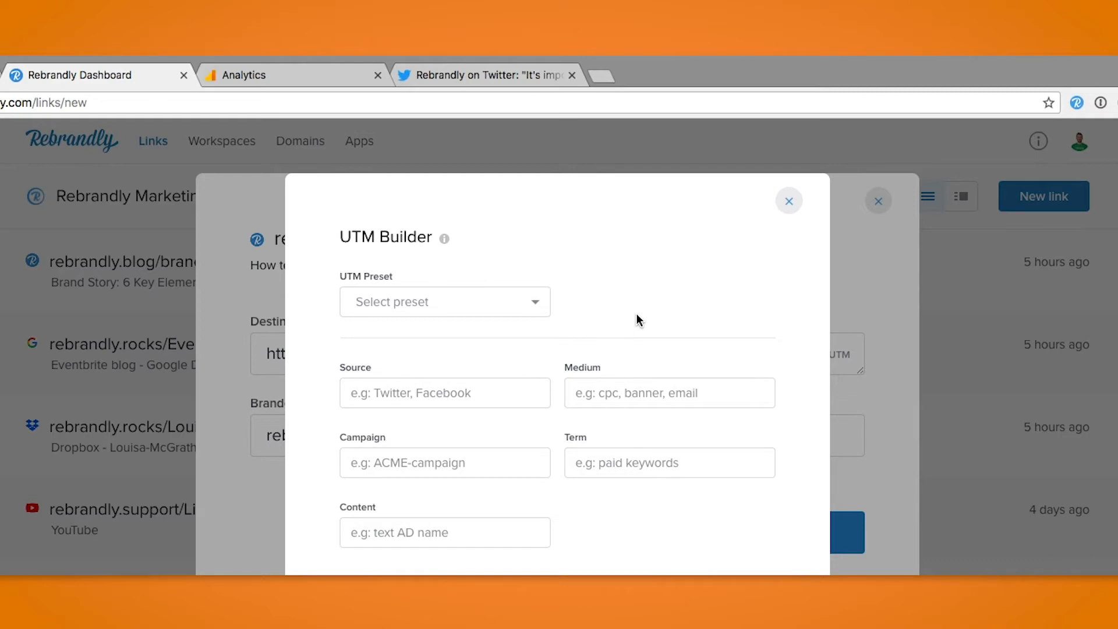
{"action": "mouse_move", "coordinate": [496, 376]}
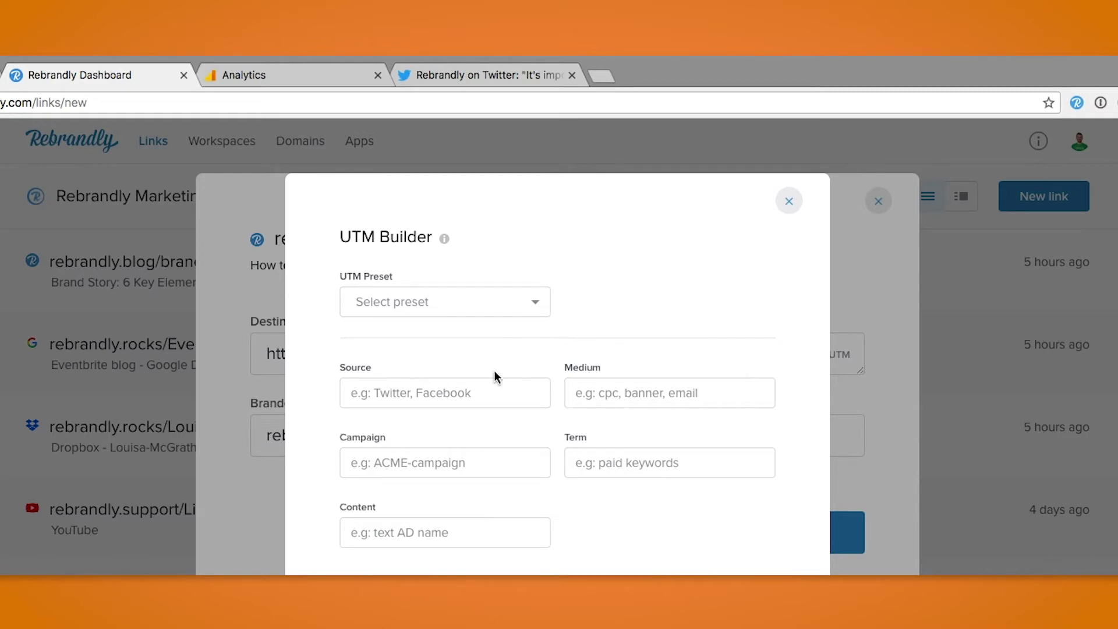
{"action": "mouse_move", "coordinate": [589, 333]}
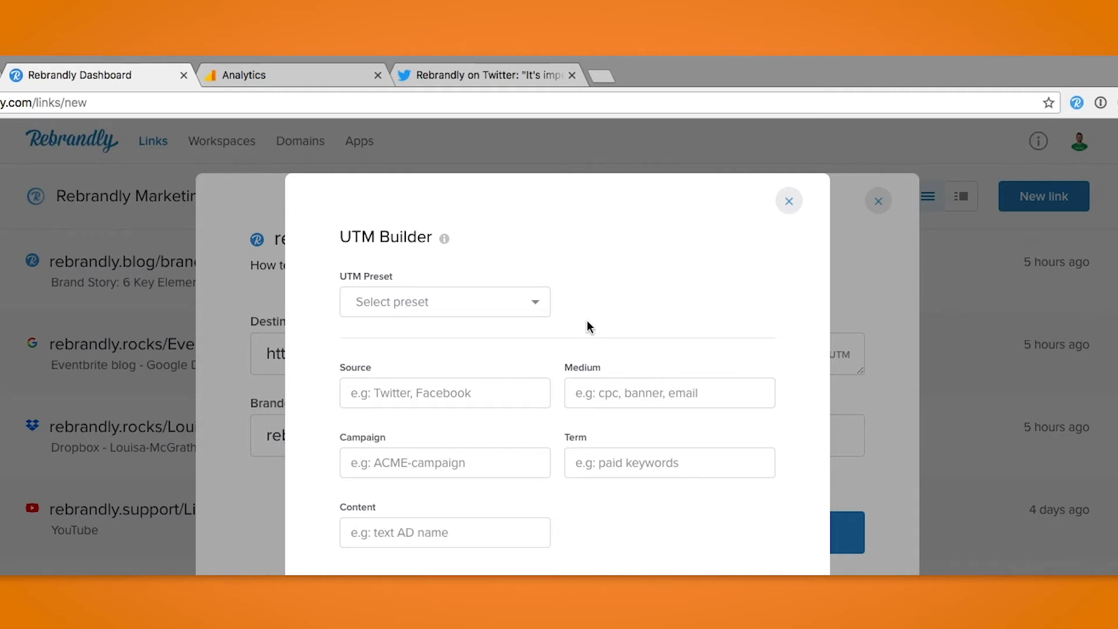
{"action": "mouse_move", "coordinate": [492, 364]}
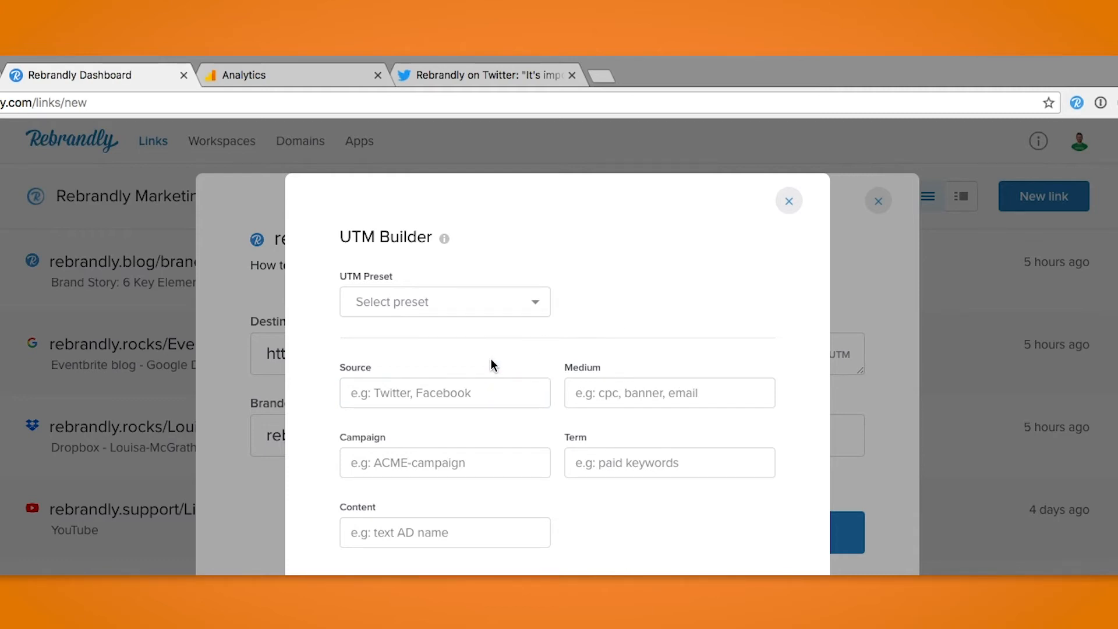
{"action": "left_click", "coordinate": [445, 302]}
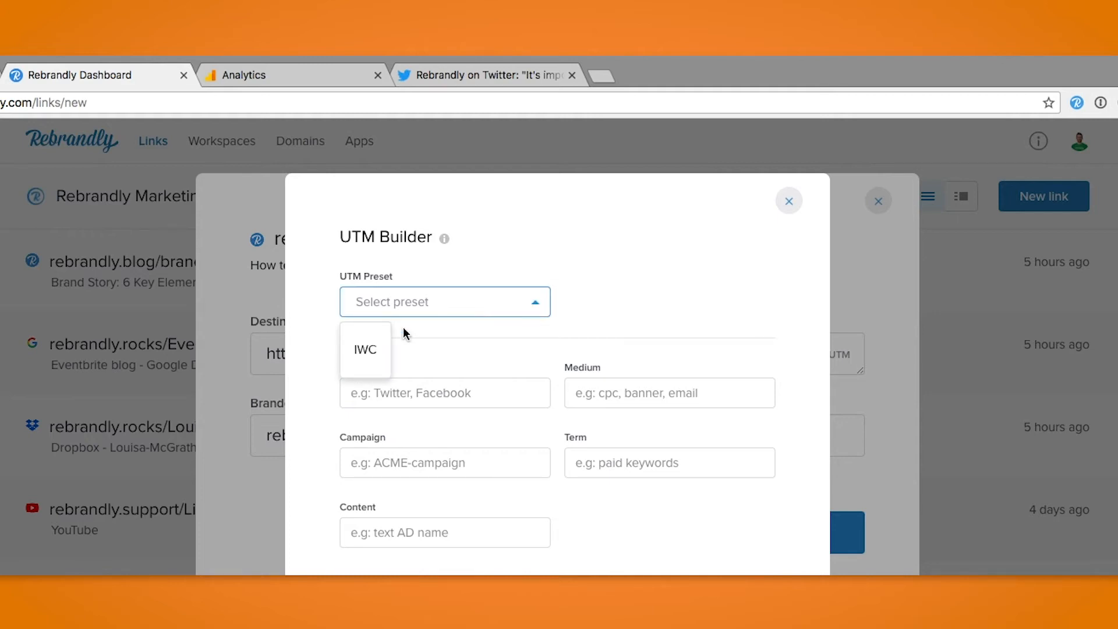
{"action": "mouse_move", "coordinate": [432, 347]}
{"action": "type", "text": "t"}
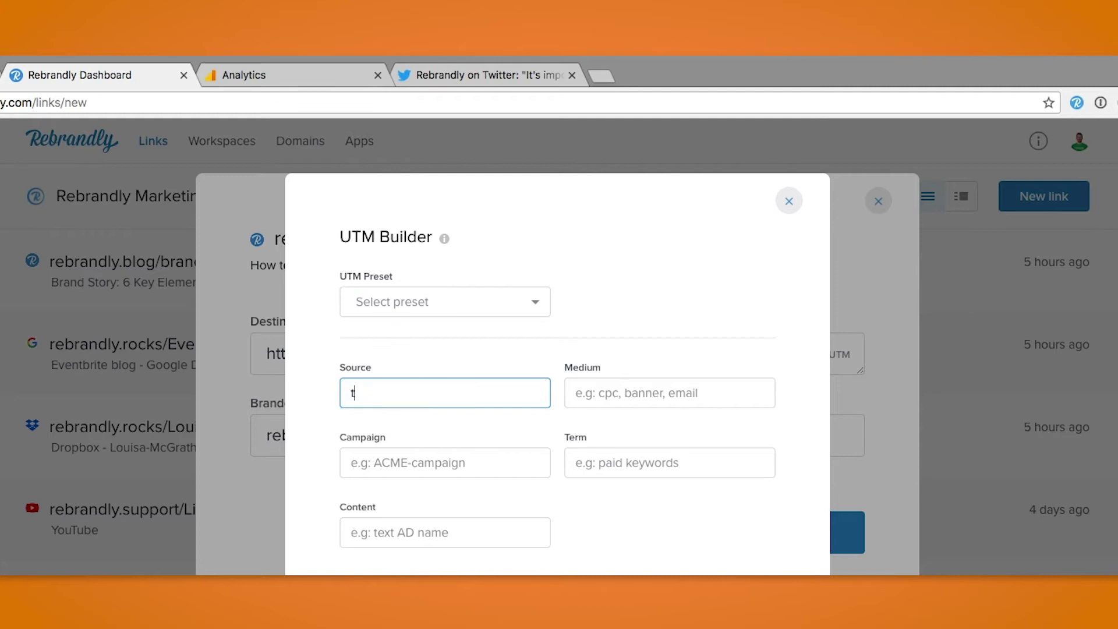
{"action": "type", "text": "witter"}
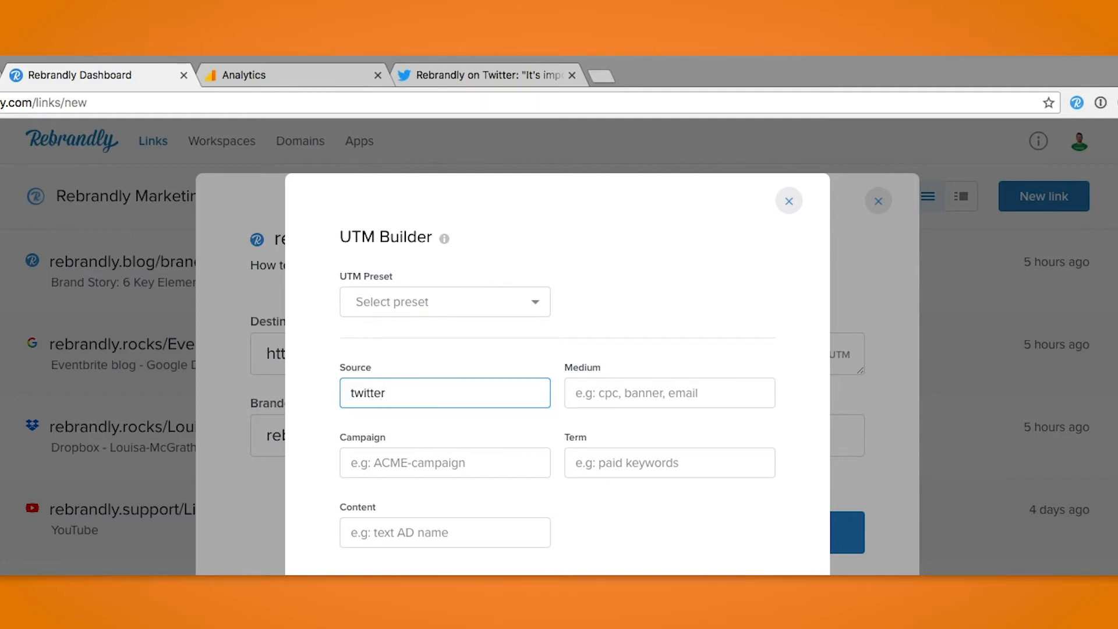
{"action": "left_click", "coordinate": [670, 394]}
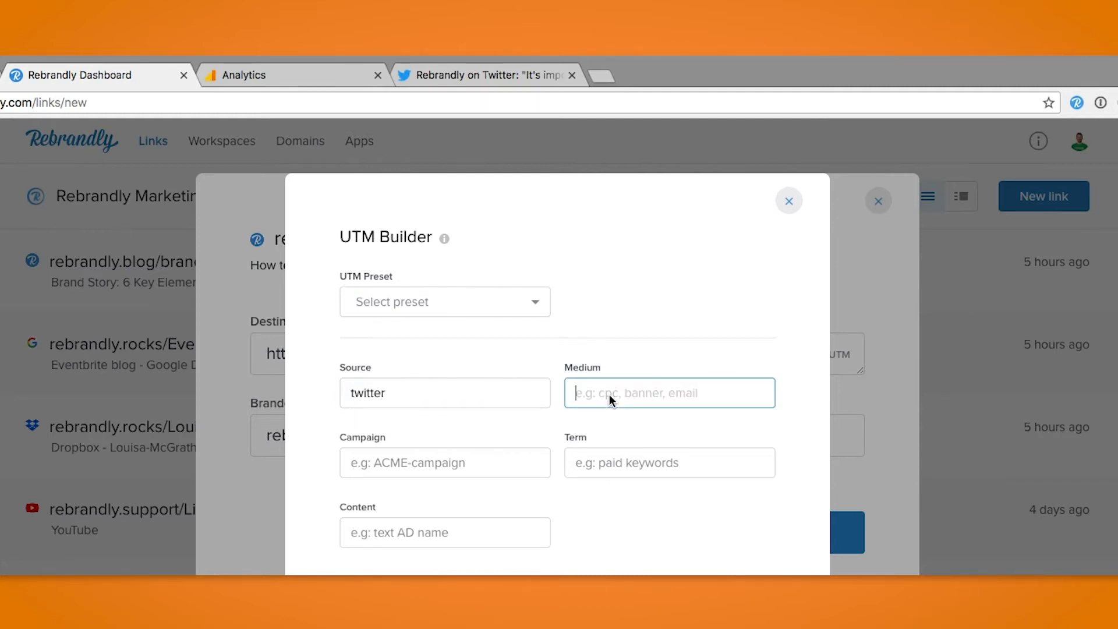
{"action": "type", "text": "rebrandly-post"}
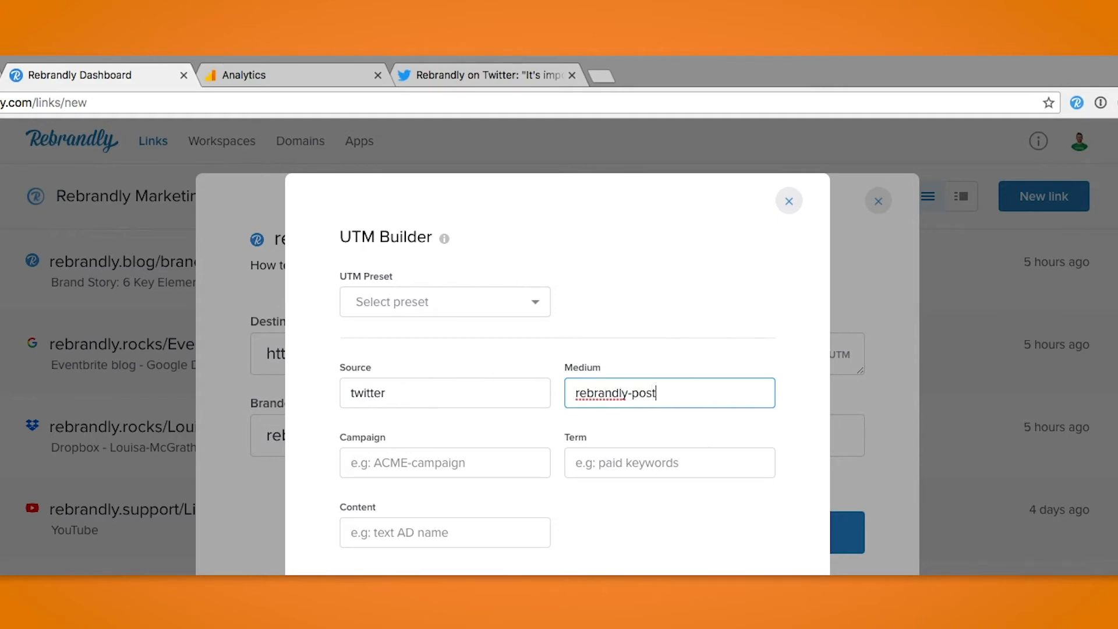
{"action": "left_click", "coordinate": [445, 463]}
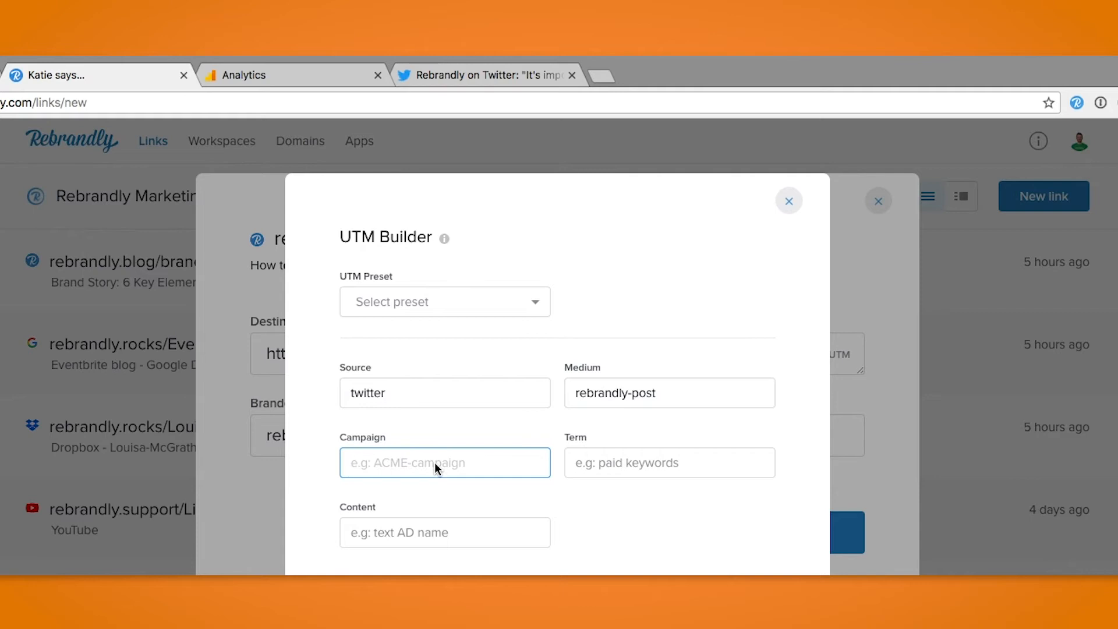
{"action": "type", "text": "video-marketing-blog-post&utm_source=twitter"}
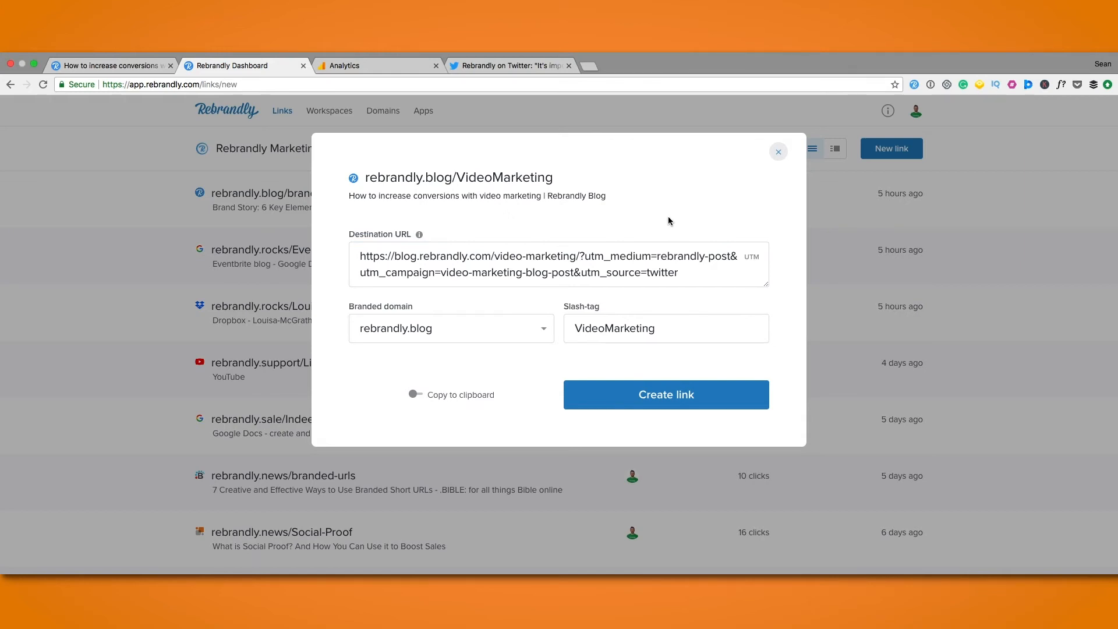
- Change the slash-tag to VideoMarketing-T and create the branded short link
{"action": "left_click", "coordinate": [657, 261]}
{"action": "type", "text": "-T"}
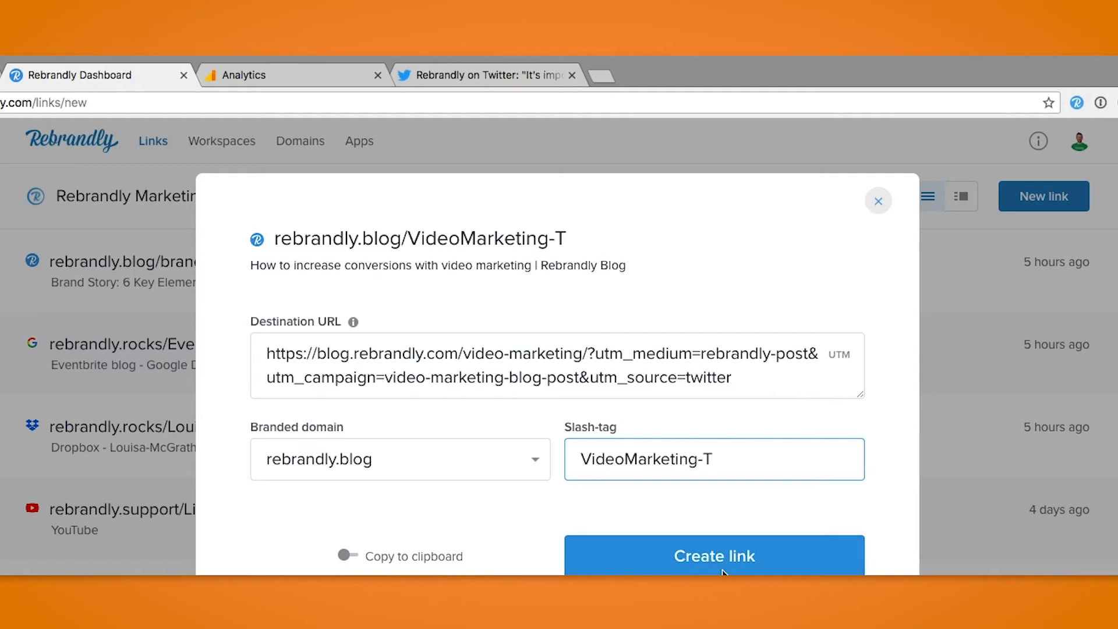
{"action": "left_click", "coordinate": [715, 556]}
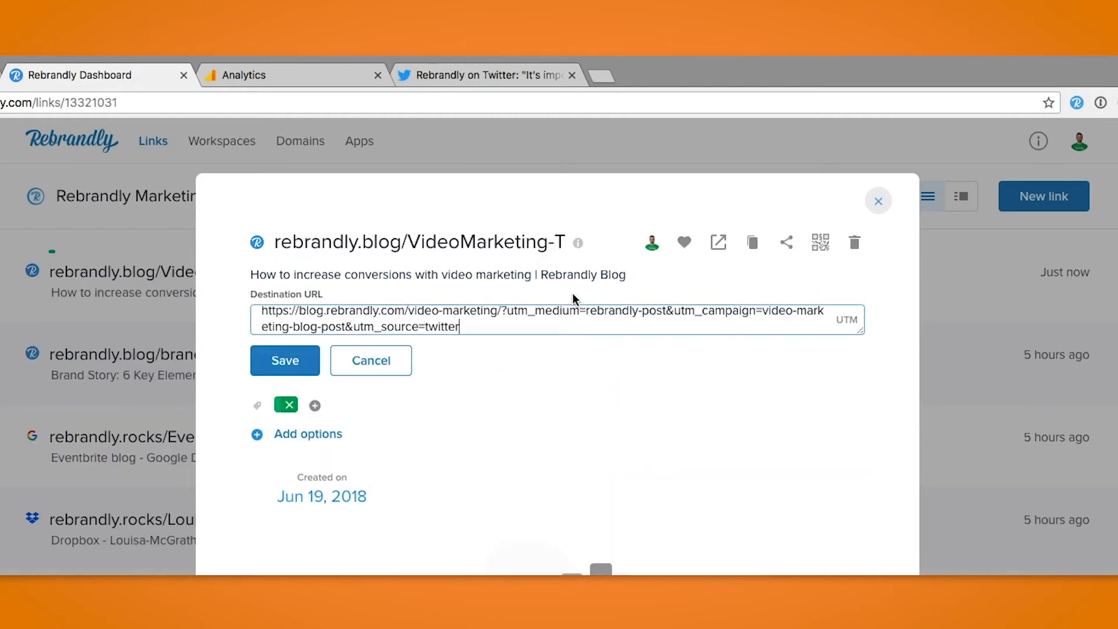
- Apply the IWC UTM preset (source Facebook, medium email, campaign IWC-demo) to the link
{"action": "left_click", "coordinate": [847, 320]}
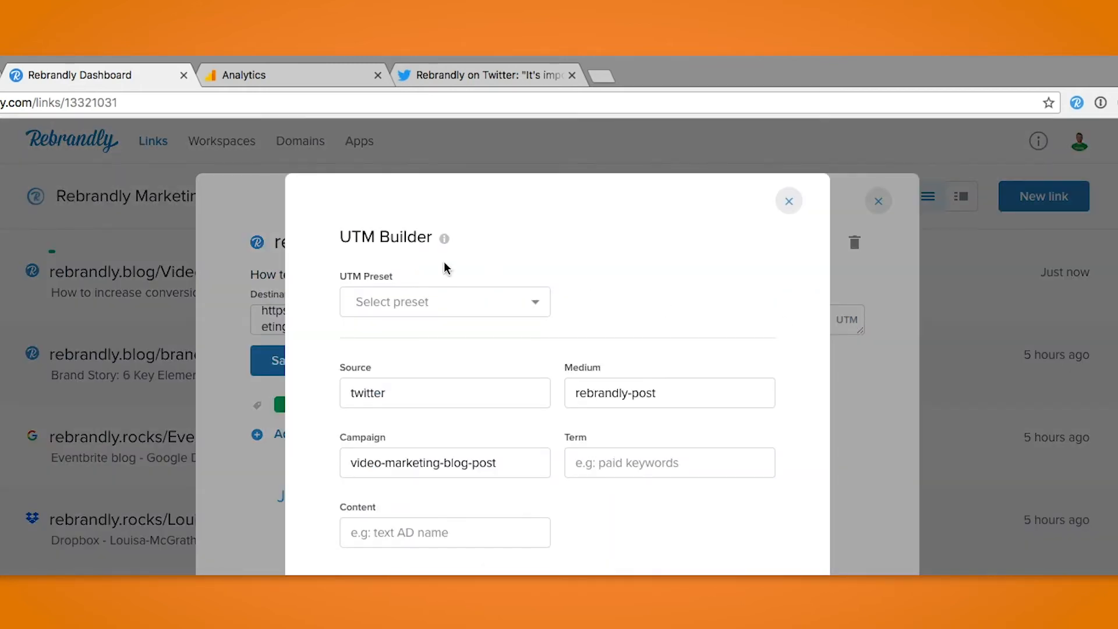
{"action": "left_click", "coordinate": [444, 302]}
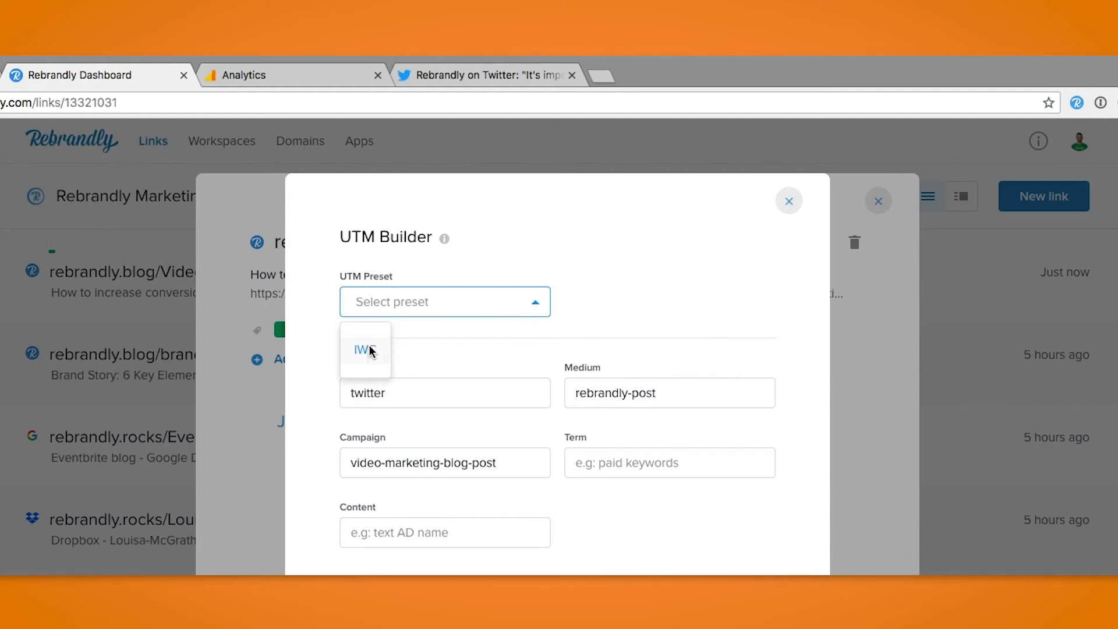
{"action": "left_click", "coordinate": [362, 349]}
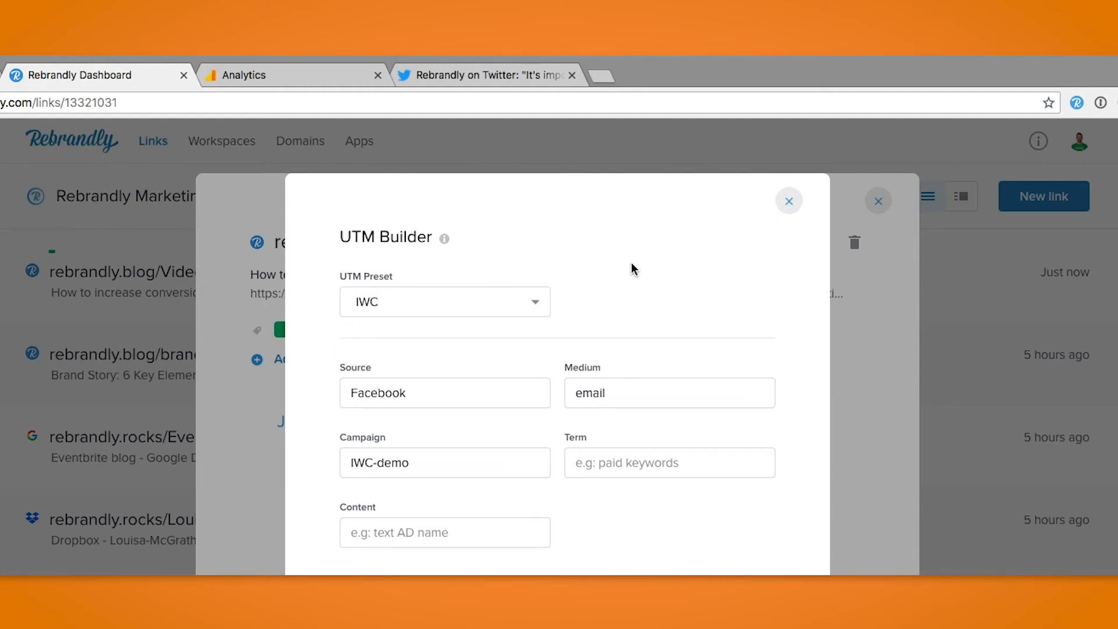
{"action": "left_click", "coordinate": [788, 201]}
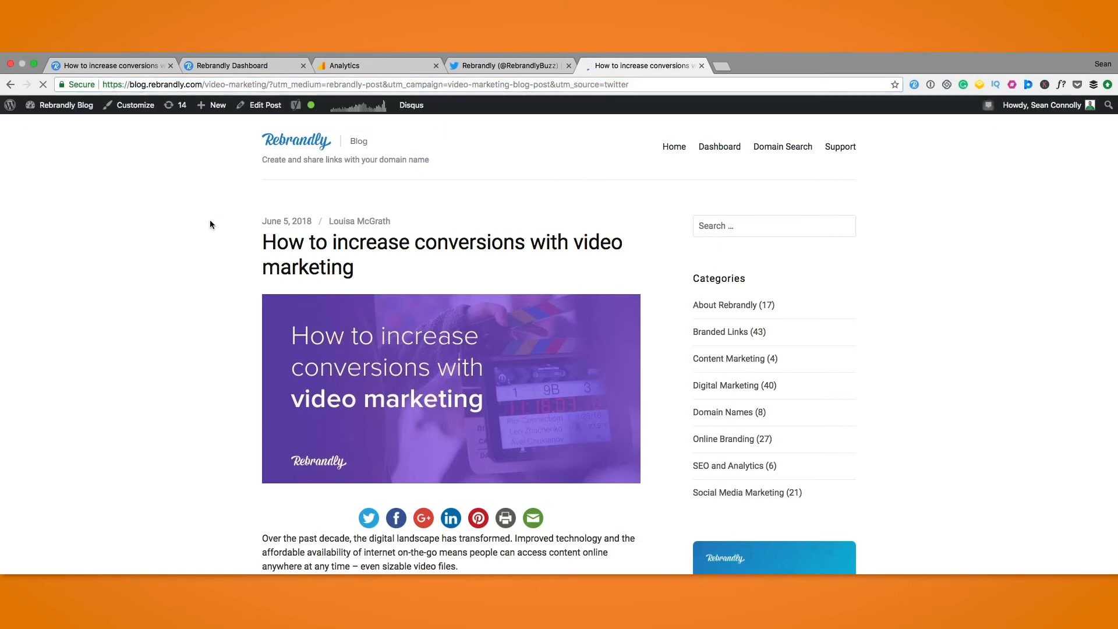
- View the tagged blog post tab, then switch to the Google Analytics home
{"action": "left_click", "coordinate": [242, 65]}
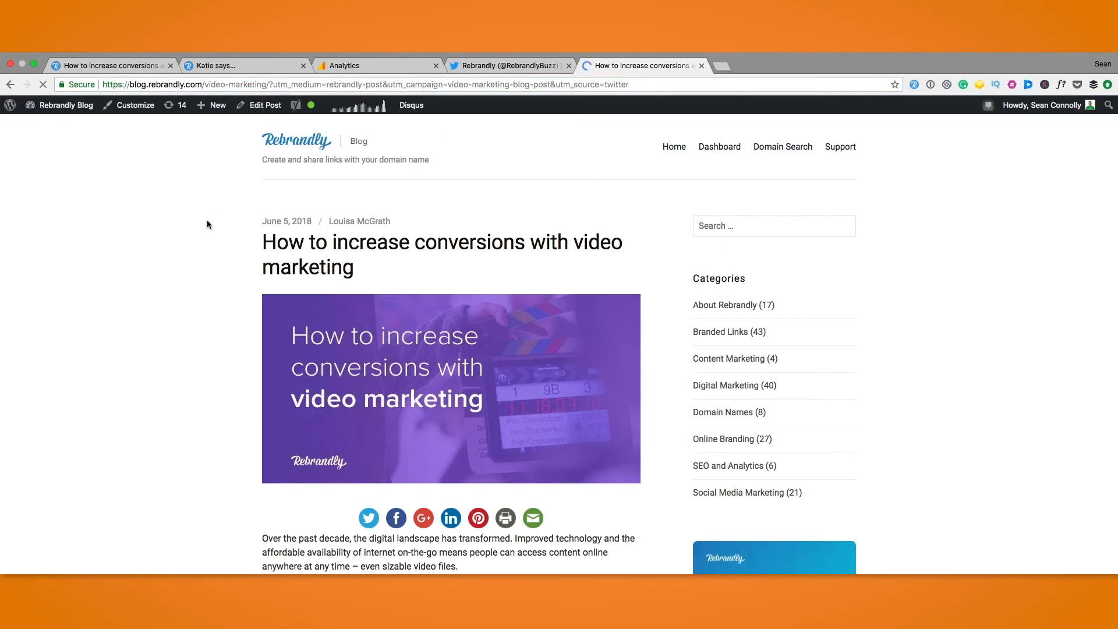
{"action": "left_click", "coordinate": [345, 65]}
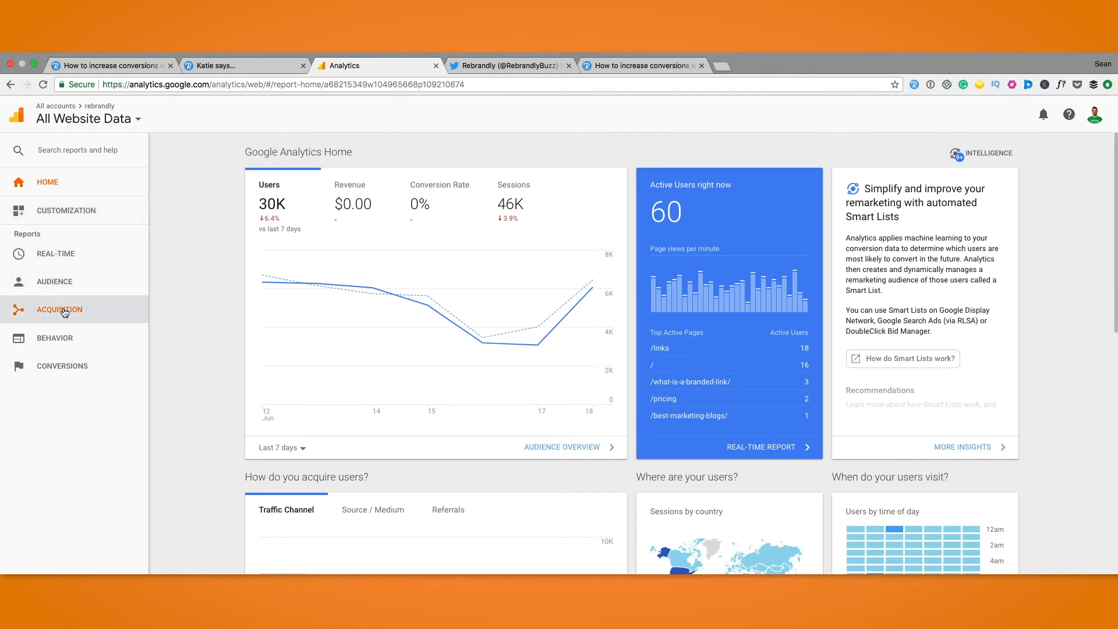
- View Acquisition > All Campaigns with Goal 1: Create an account conversions, then return to Rebrandly
{"action": "left_click", "coordinate": [59, 310]}
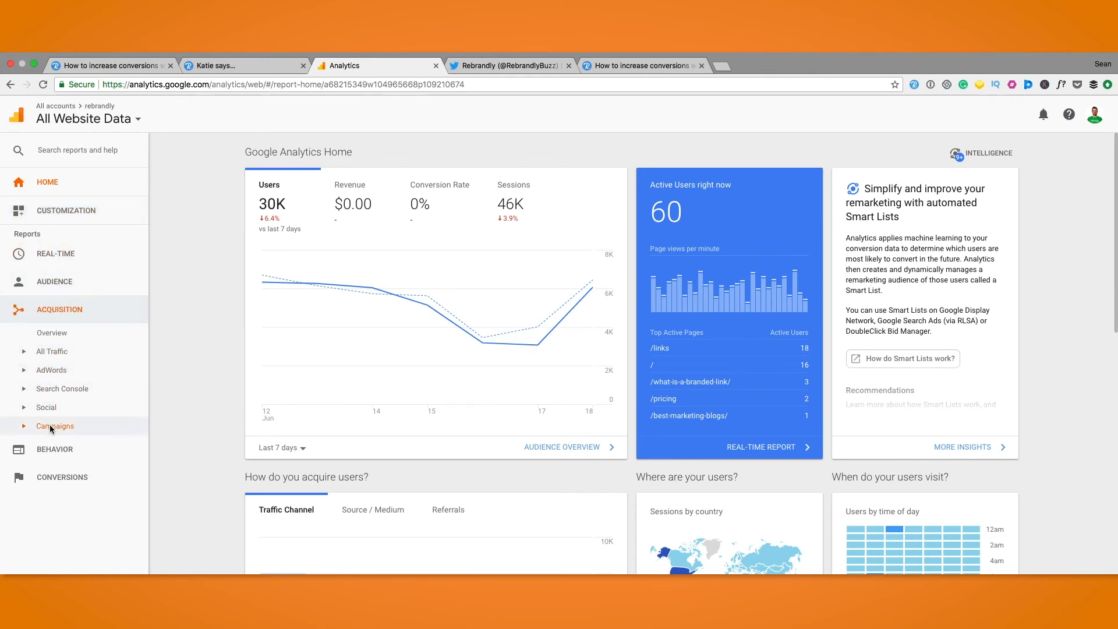
{"action": "left_click", "coordinate": [54, 426]}
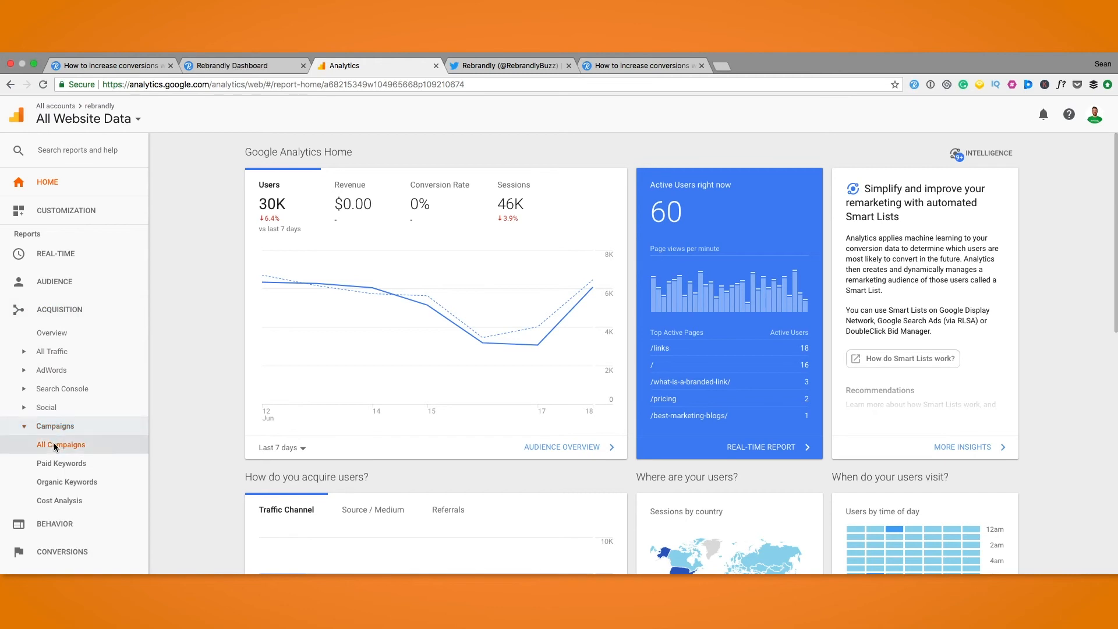
{"action": "left_click", "coordinate": [61, 445]}
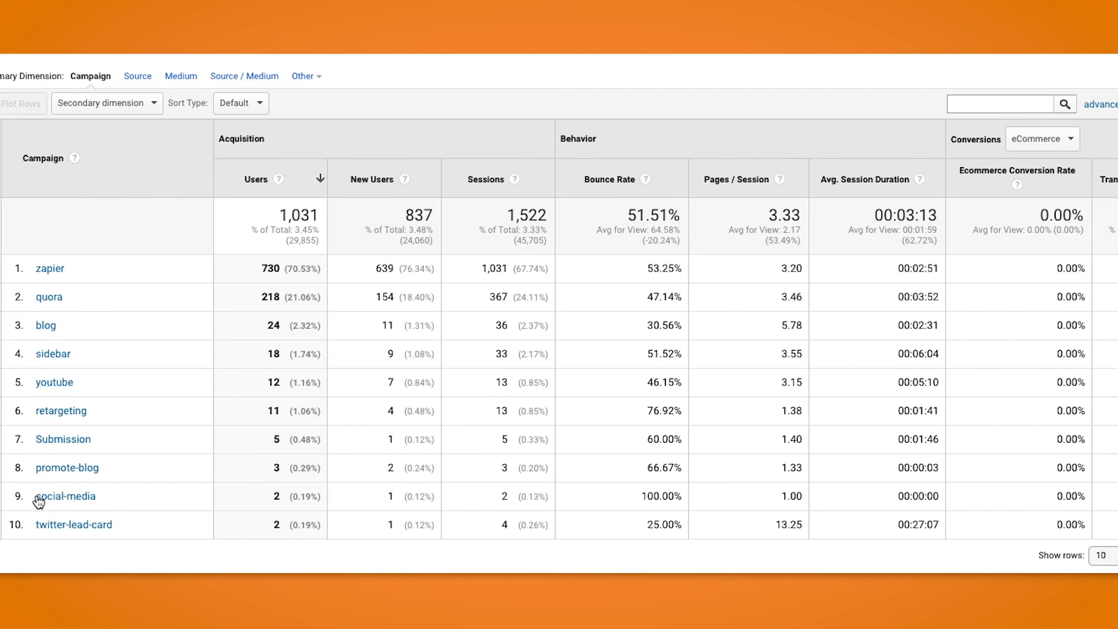
{"action": "mouse_move", "coordinate": [159, 266]}
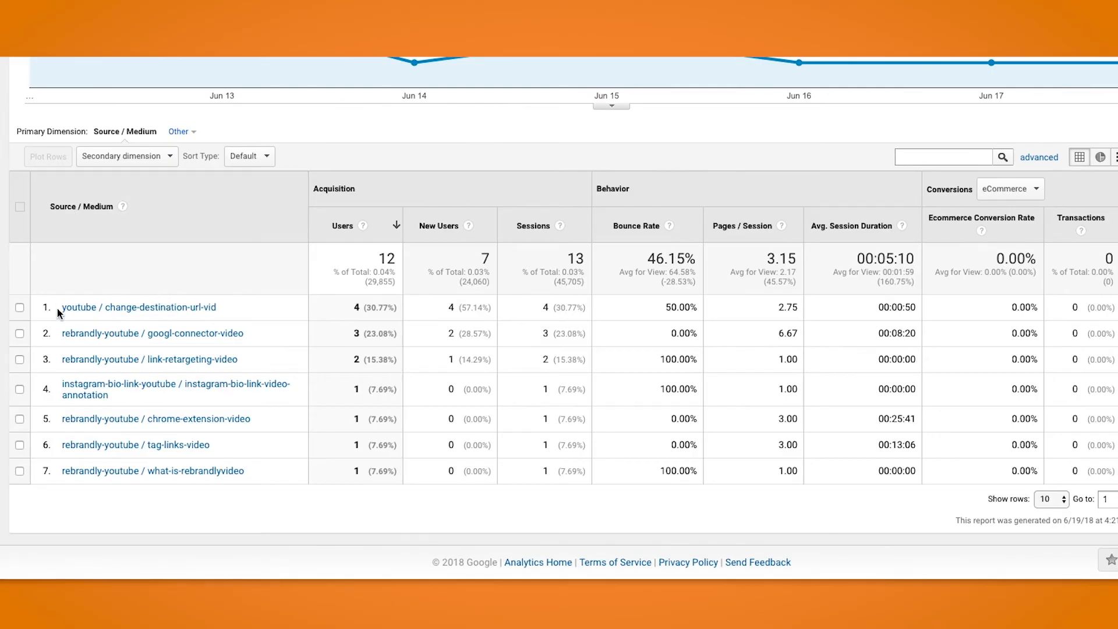
{"action": "mouse_move", "coordinate": [184, 361]}
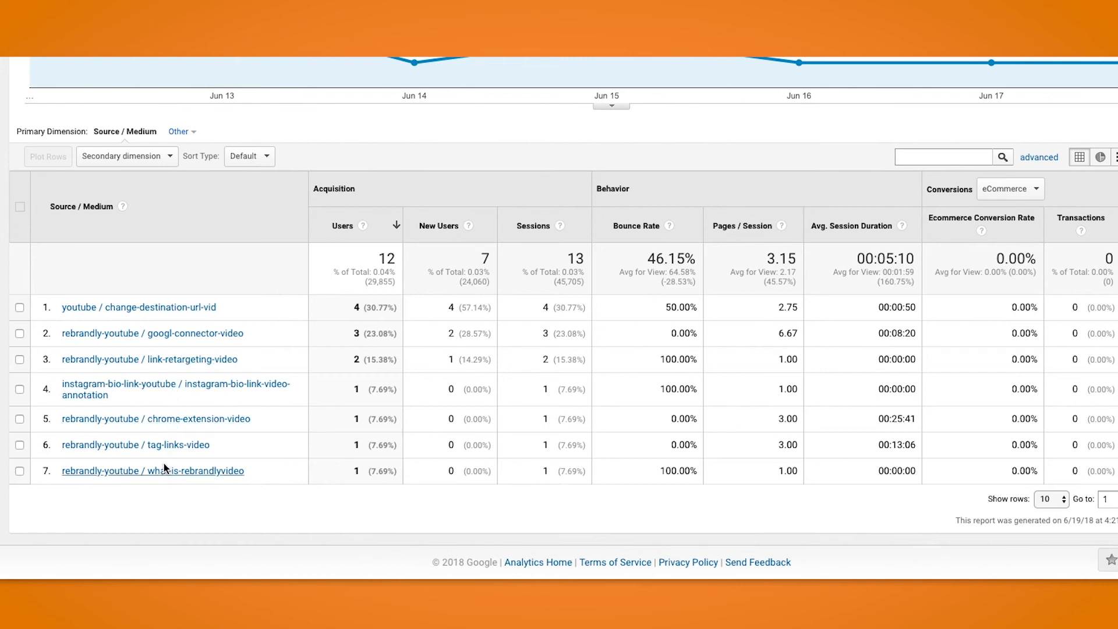
{"action": "left_click", "coordinate": [1011, 188]}
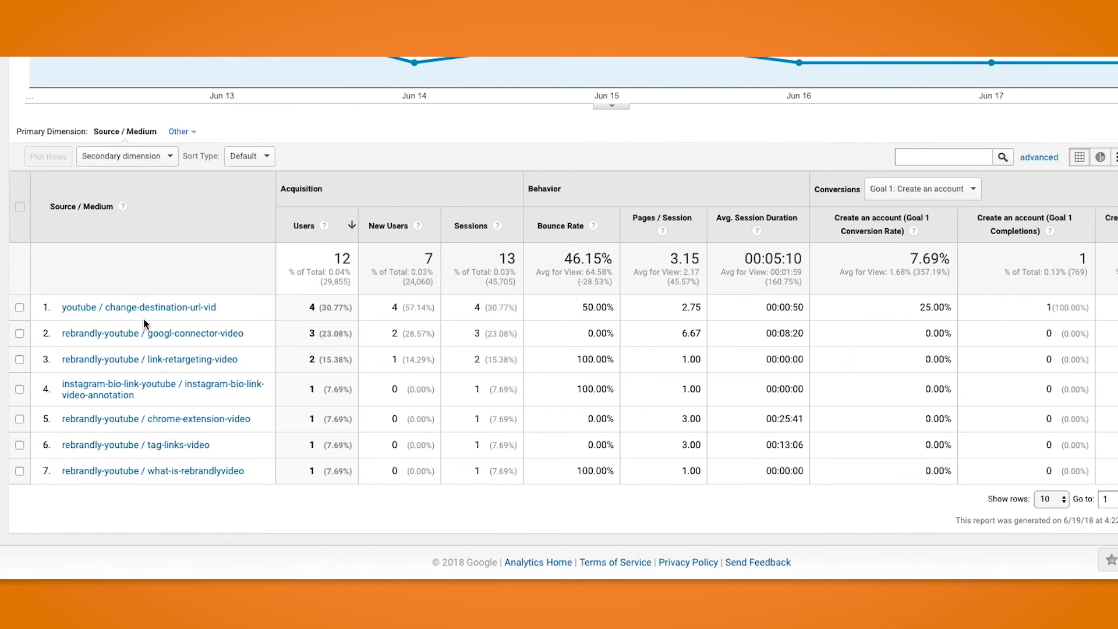
{"action": "mouse_move", "coordinate": [401, 298]}
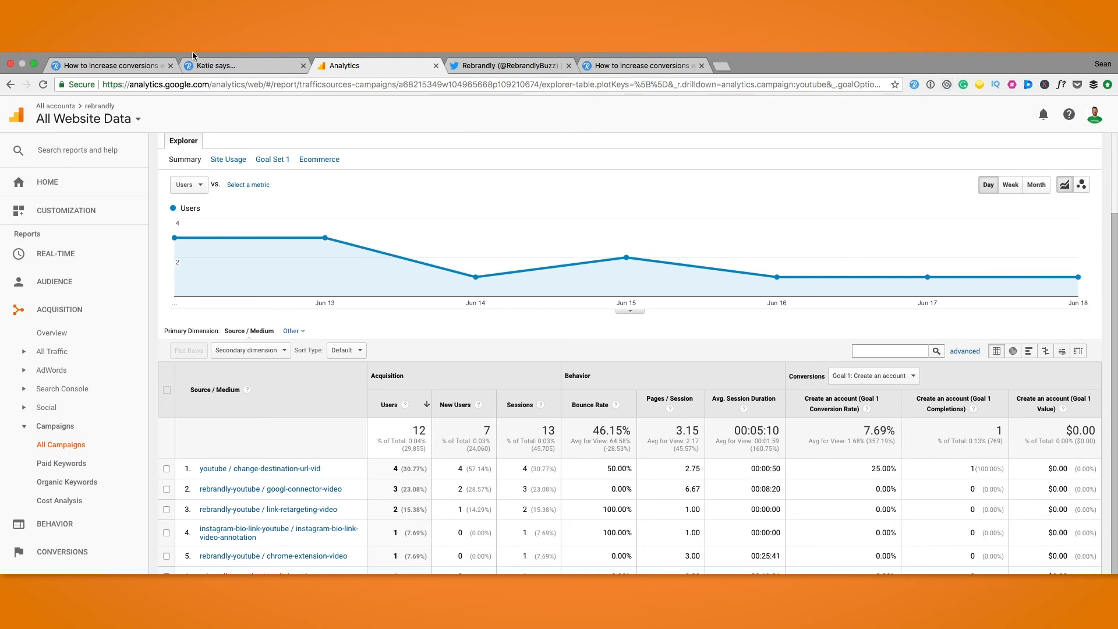
{"action": "left_click", "coordinate": [231, 65]}
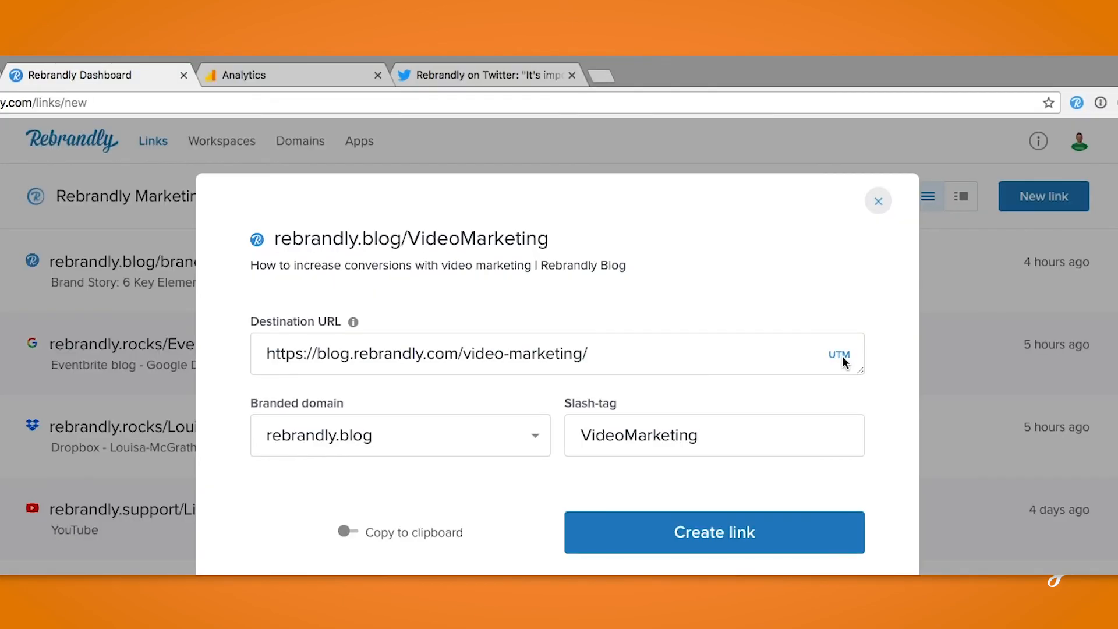
- Bring up the UTM builder from the Destination URL field of the VideoMarketing link
{"action": "left_click", "coordinate": [839, 354]}
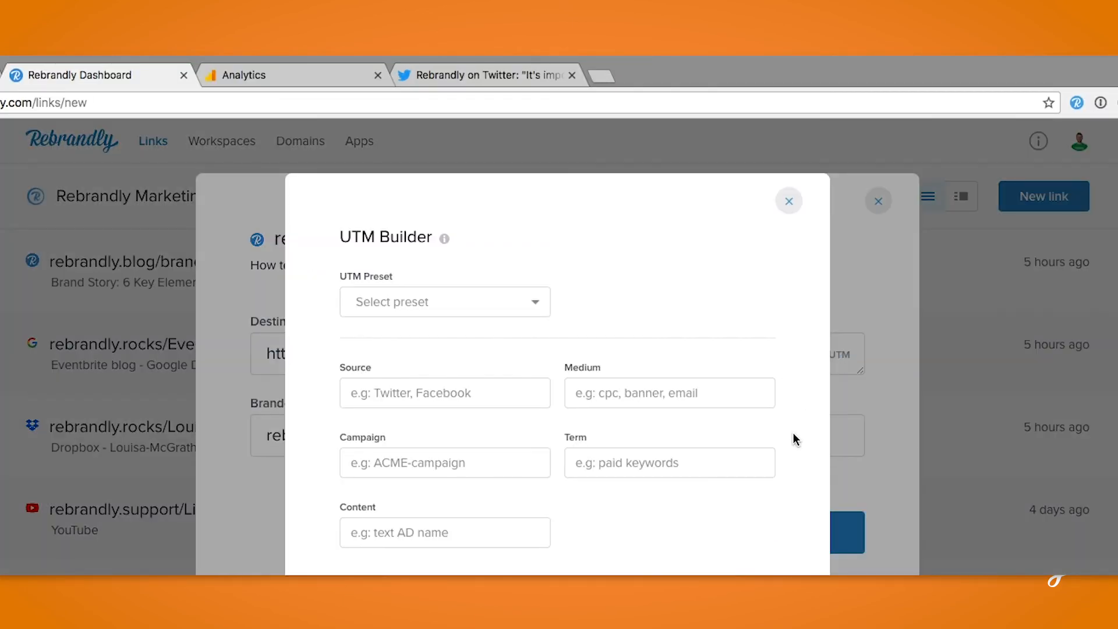
{"action": "mouse_move", "coordinate": [638, 321]}
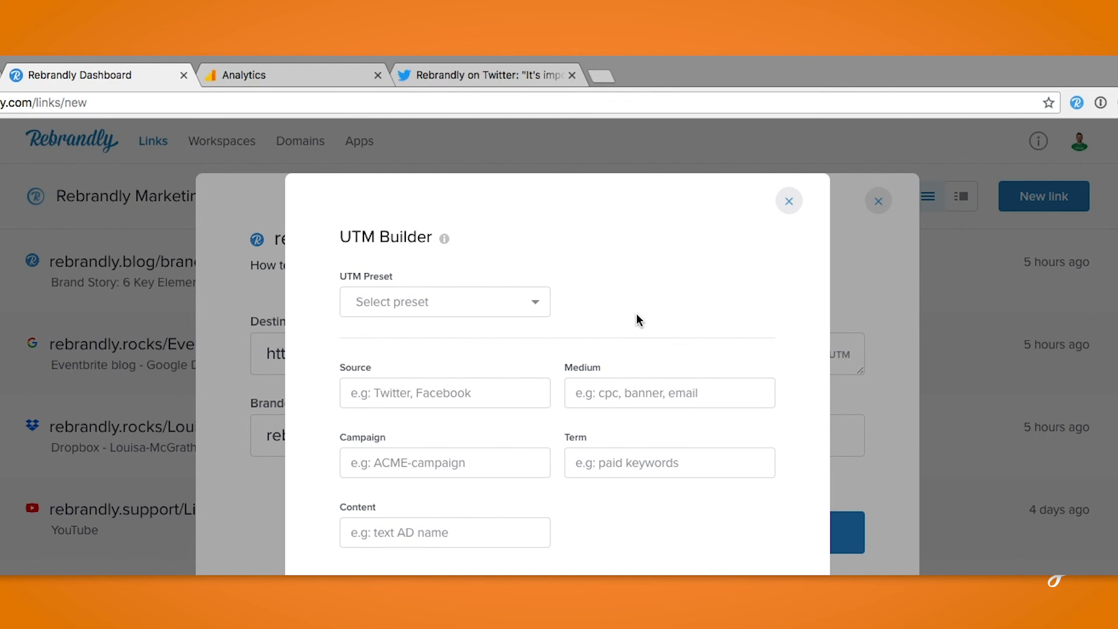